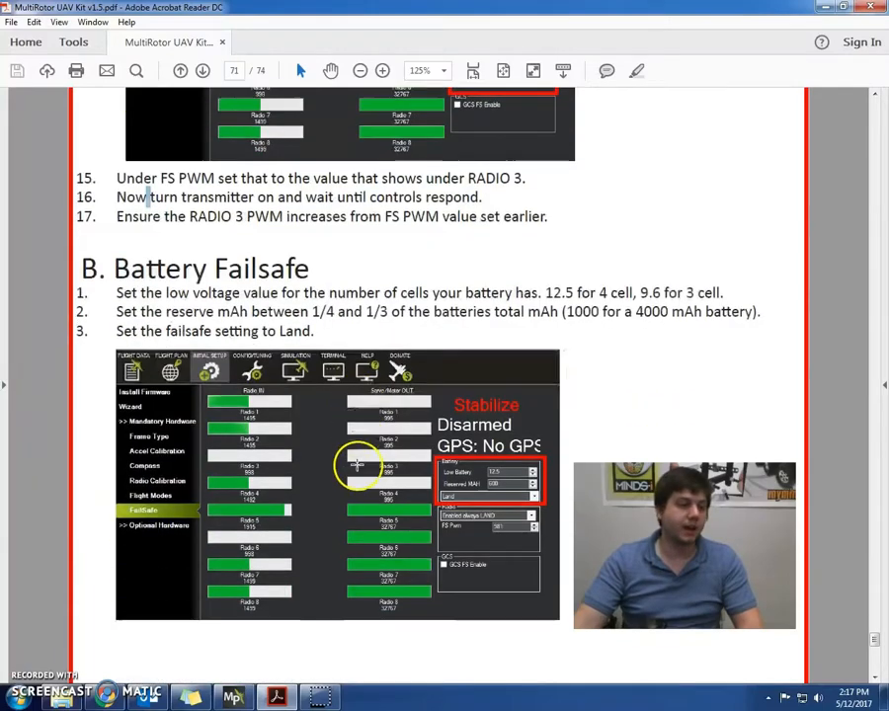
Step: Scroll the manual to the Battery Failsafe instructions and their reference screenshot
scroll(up, 3)
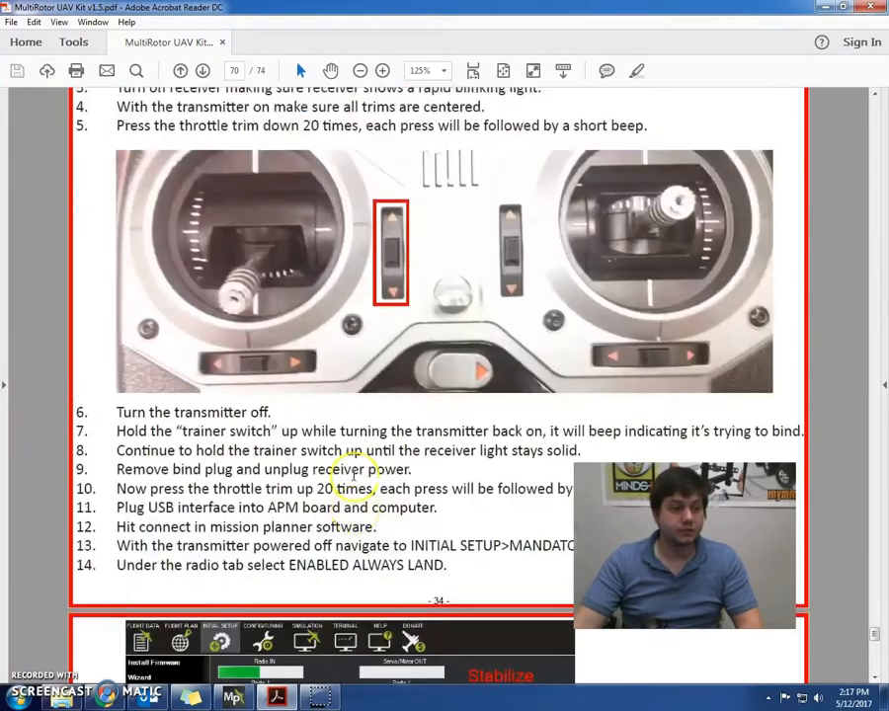
scroll(up, 3)
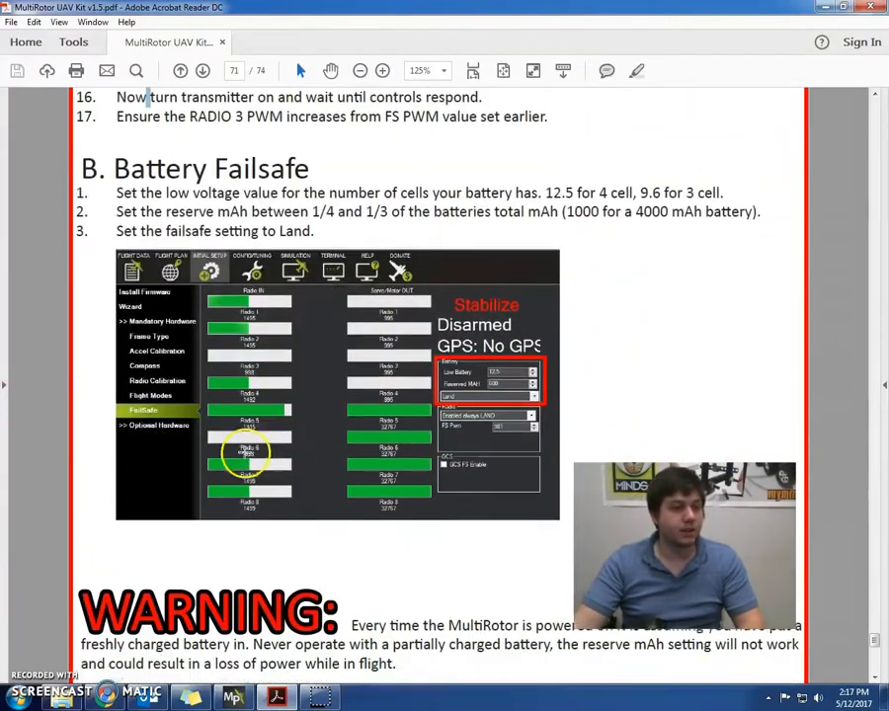
scroll(down, 3)
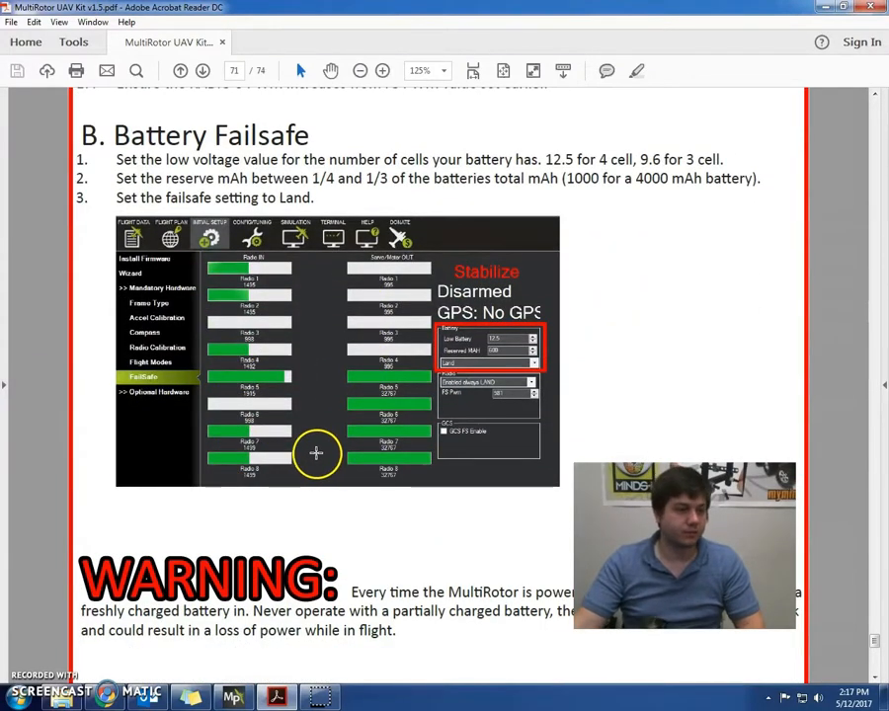
mouse_move(293, 415)
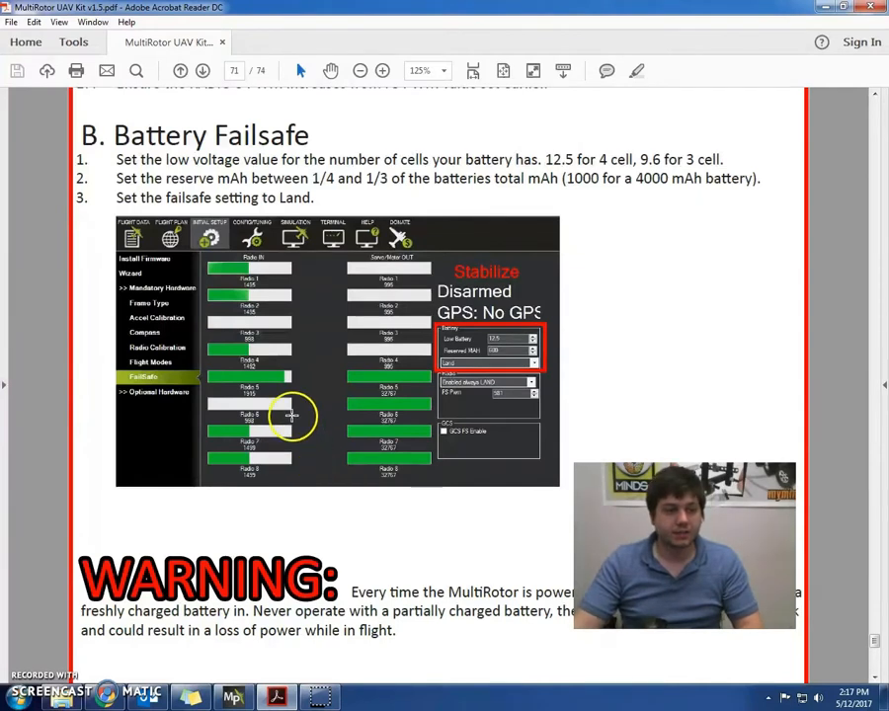
mouse_move(501, 241)
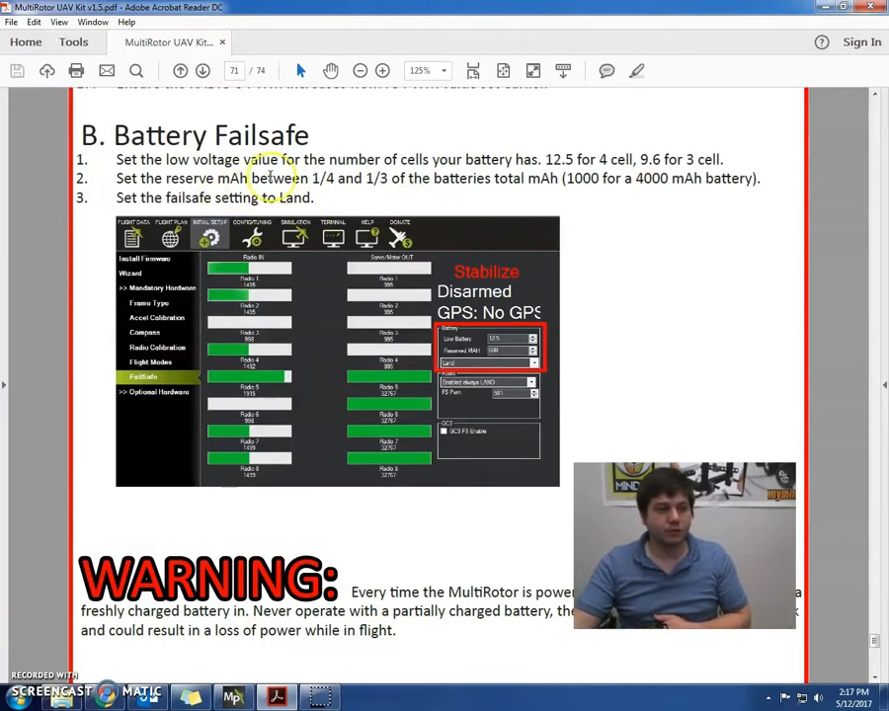
mouse_move(443, 166)
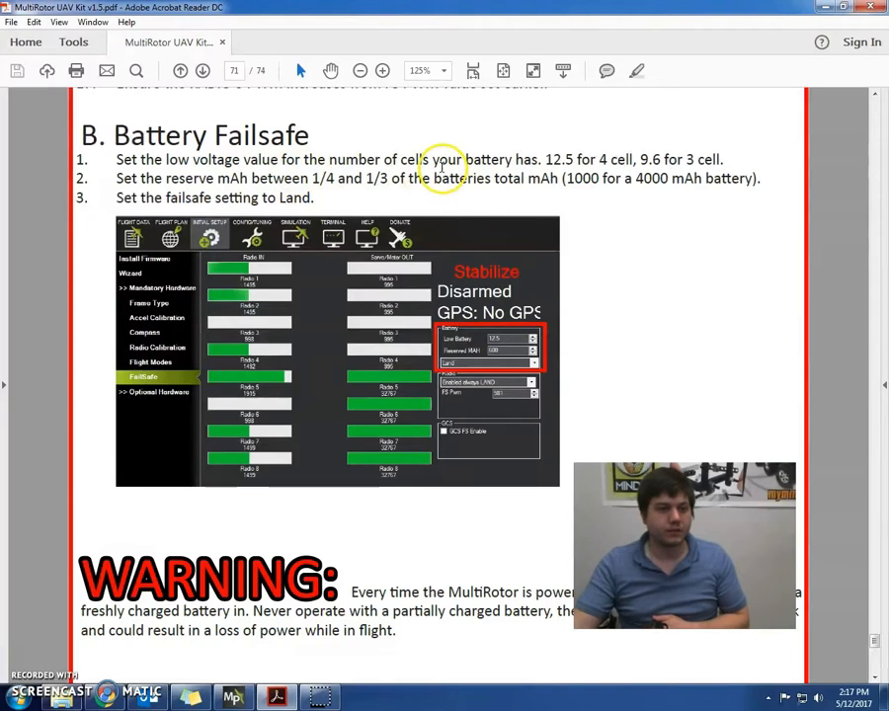
mouse_move(582, 190)
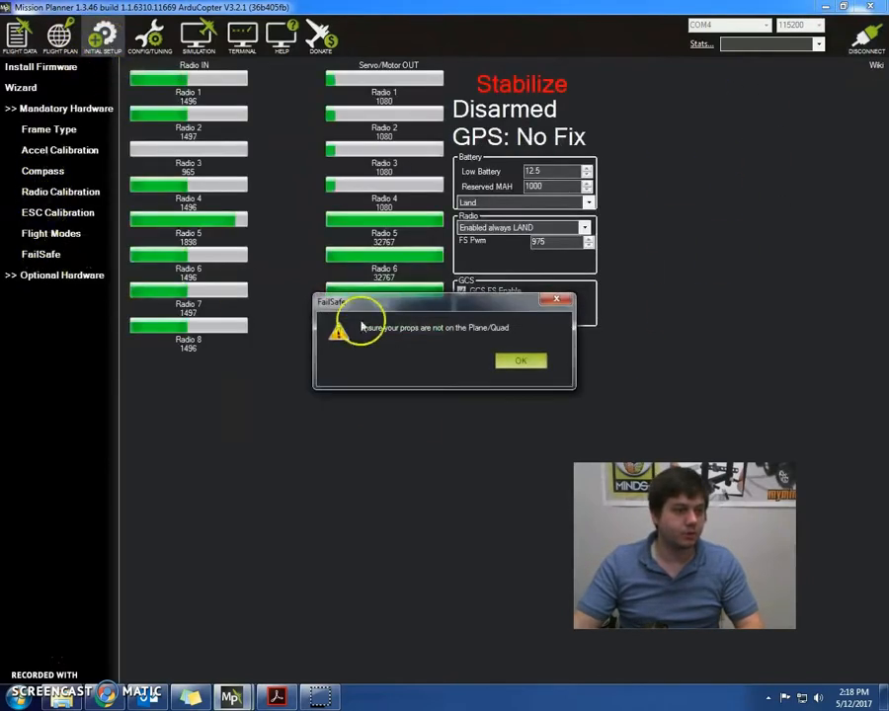
Step: Dismiss the props-off safety warning to reveal the FailSafe setup page
click(521, 359)
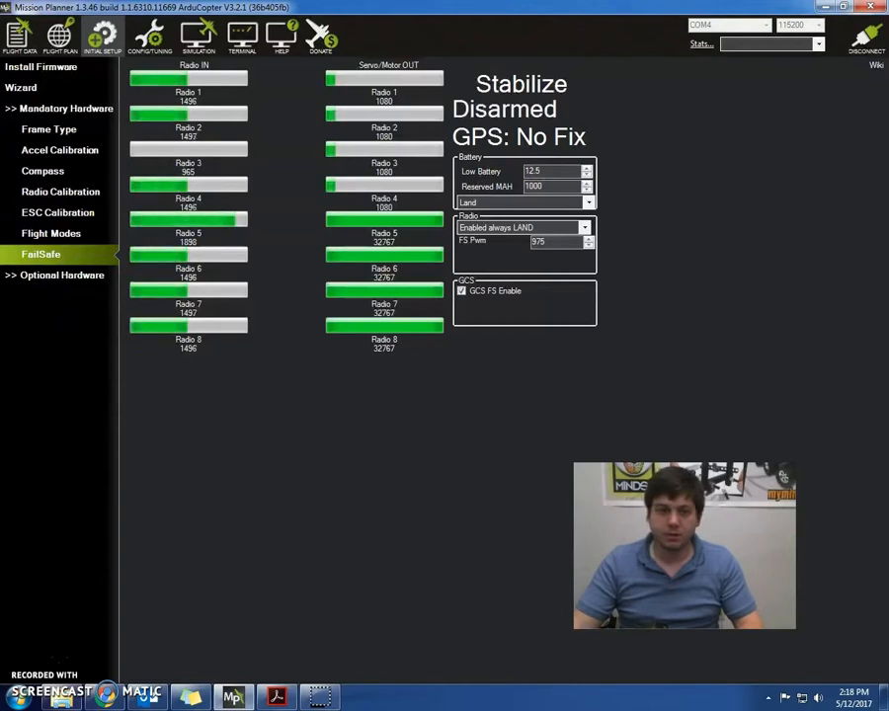
mouse_move(853, 203)
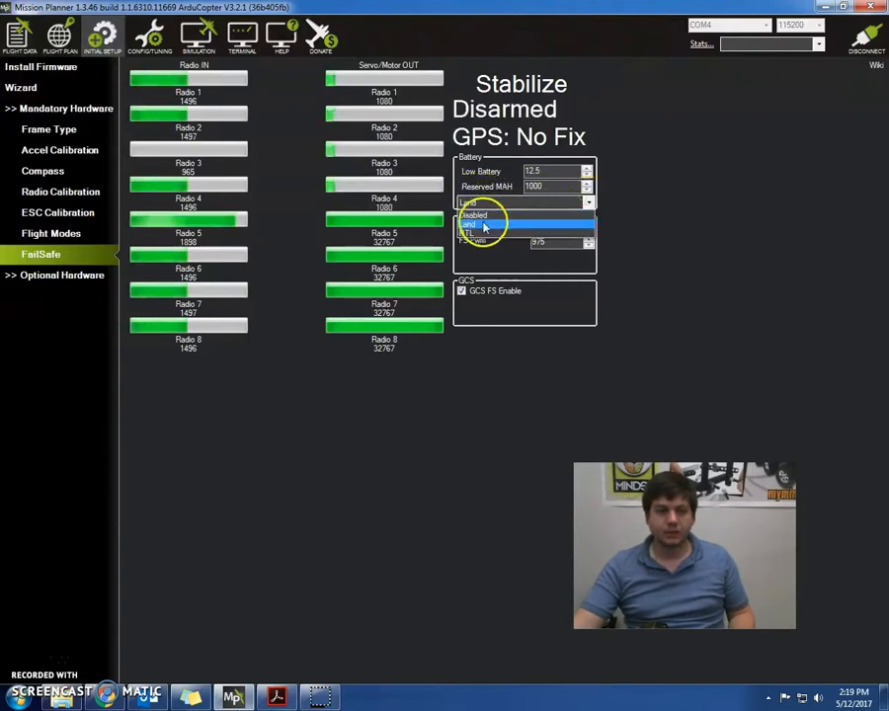
Step: Select Land in the Battery failsafe action dropdown
click(470, 225)
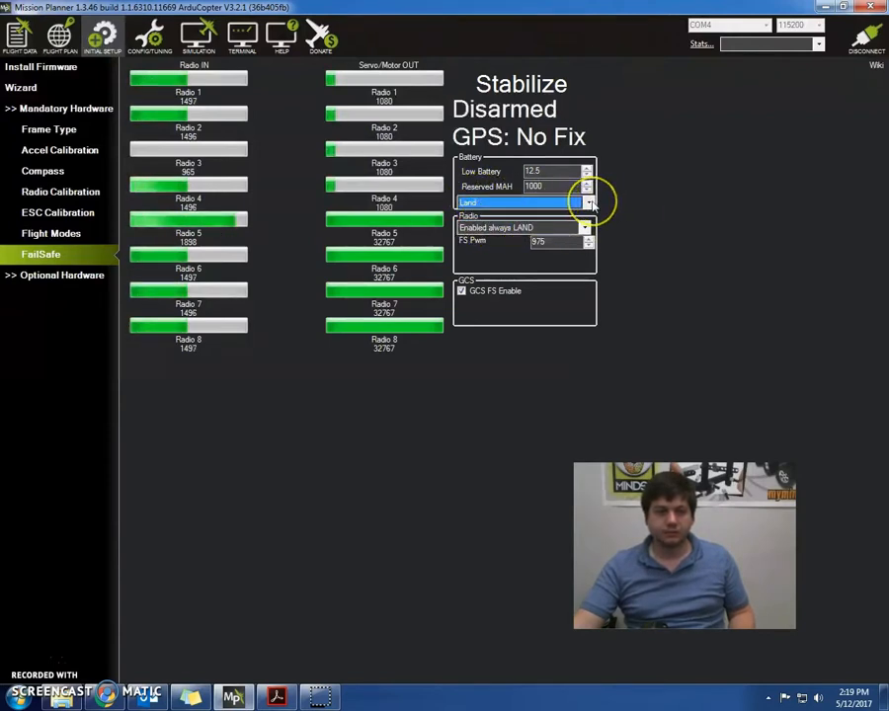
click(588, 202)
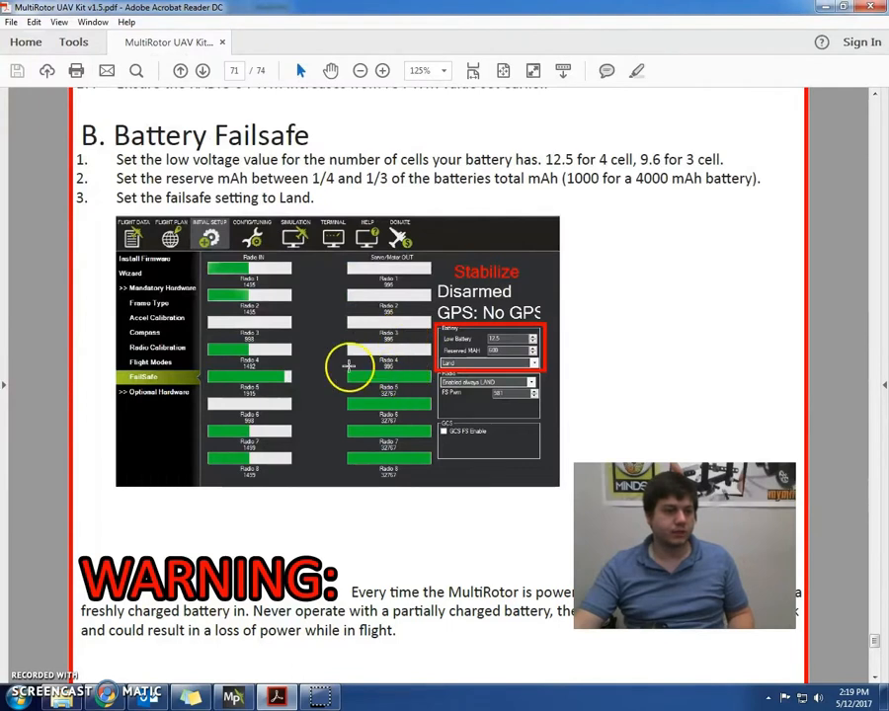
Step: Scroll the manual down to the freshly-charged-battery warning below the screenshot
scroll(down, 3)
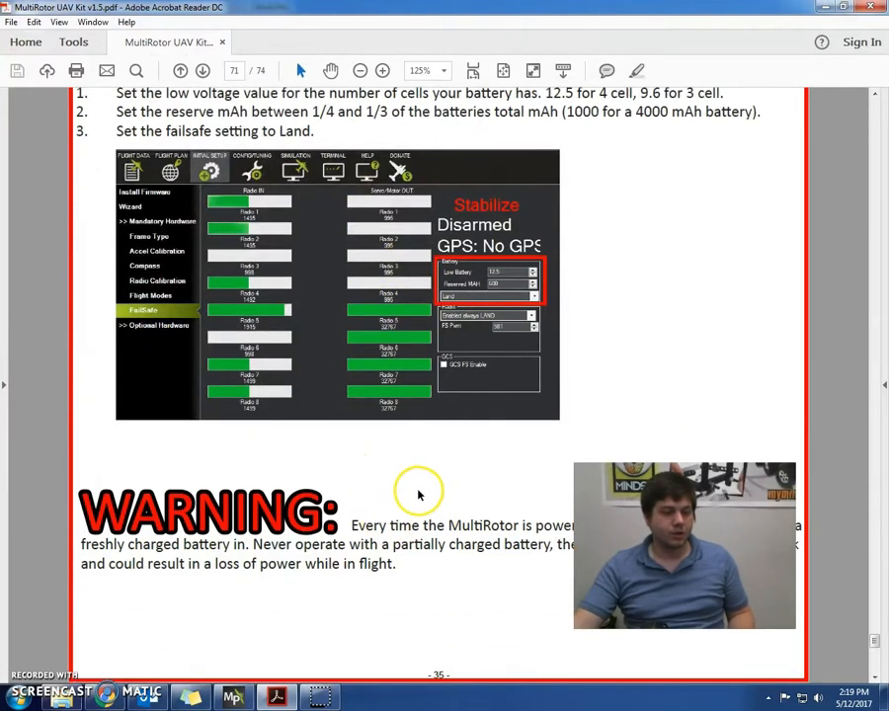
scroll(down, 3)
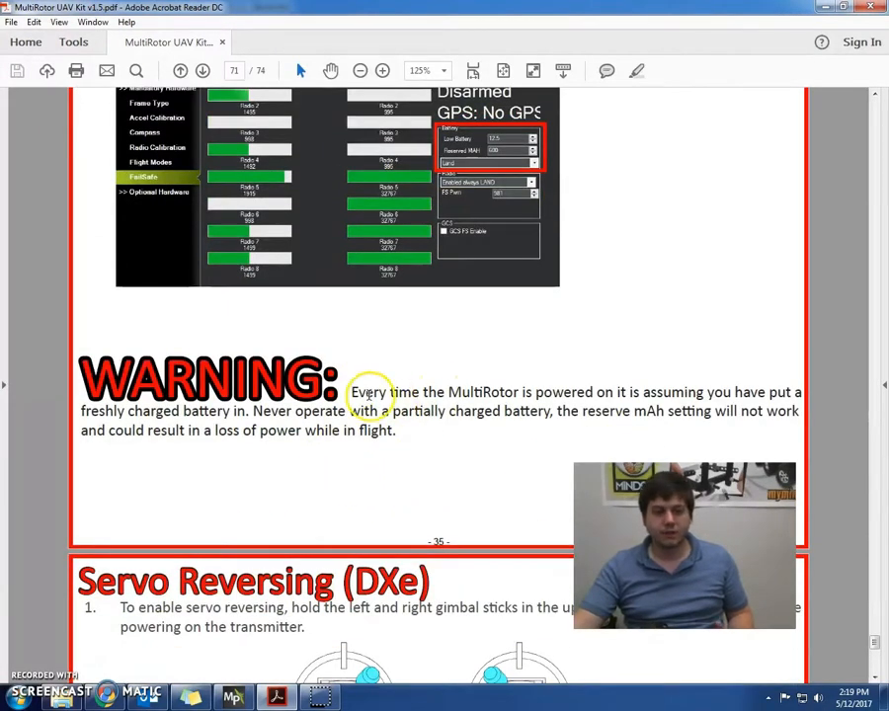
mouse_move(691, 399)
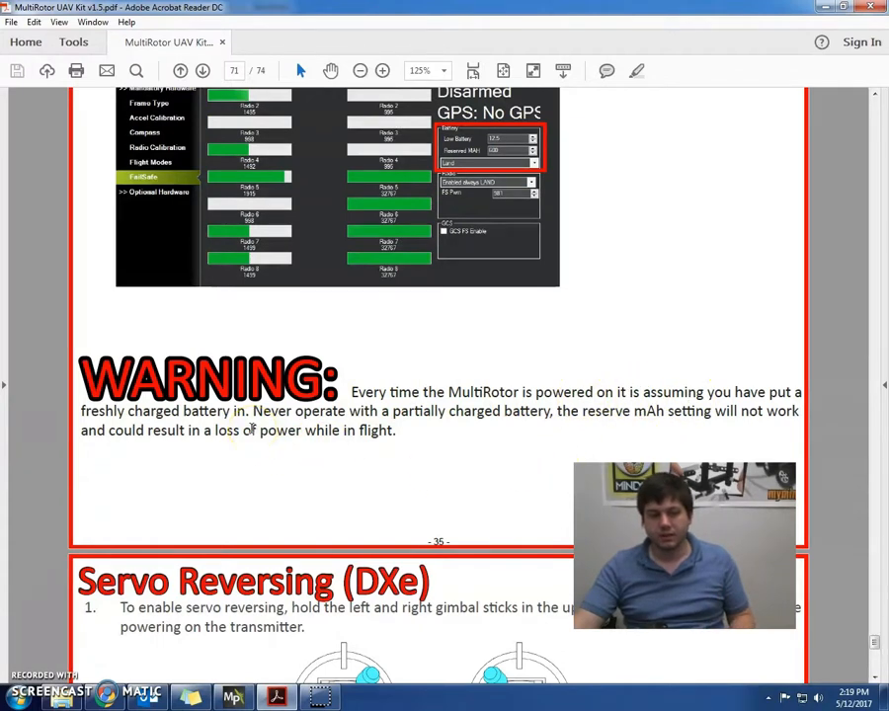
mouse_move(491, 462)
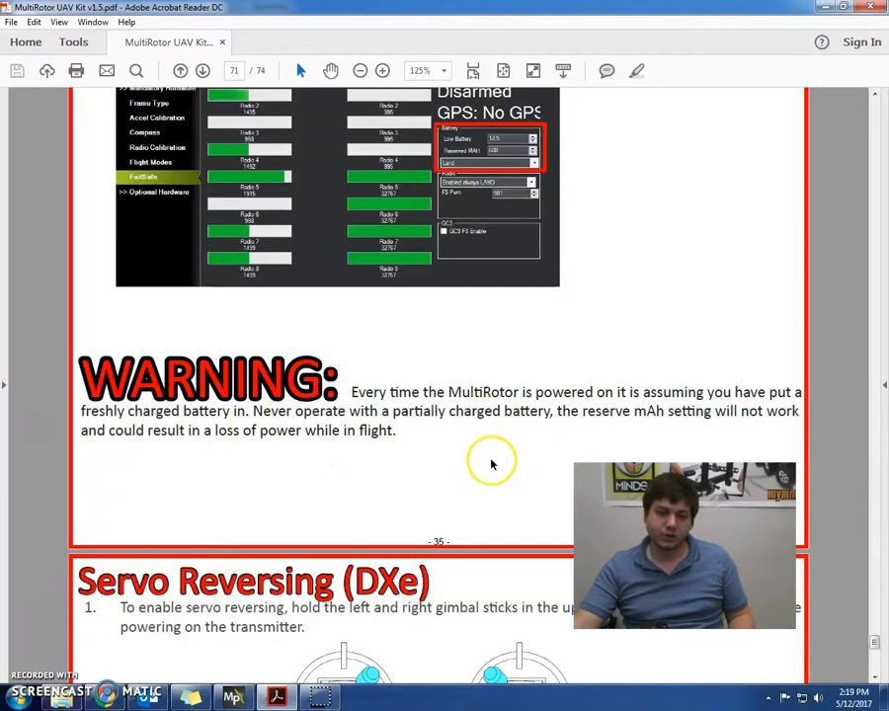
mouse_move(675, 419)
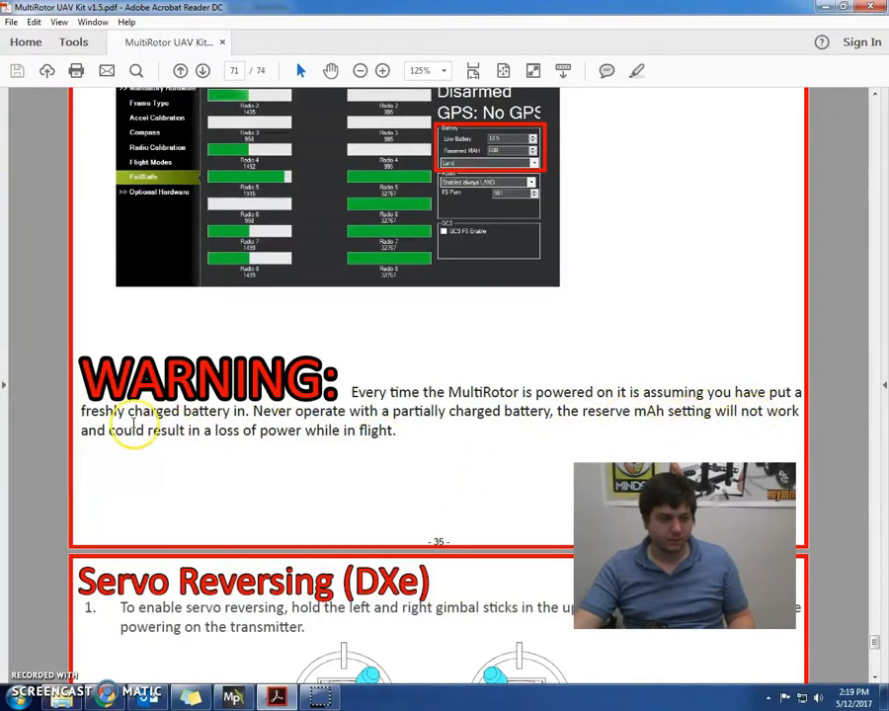
mouse_move(320, 431)
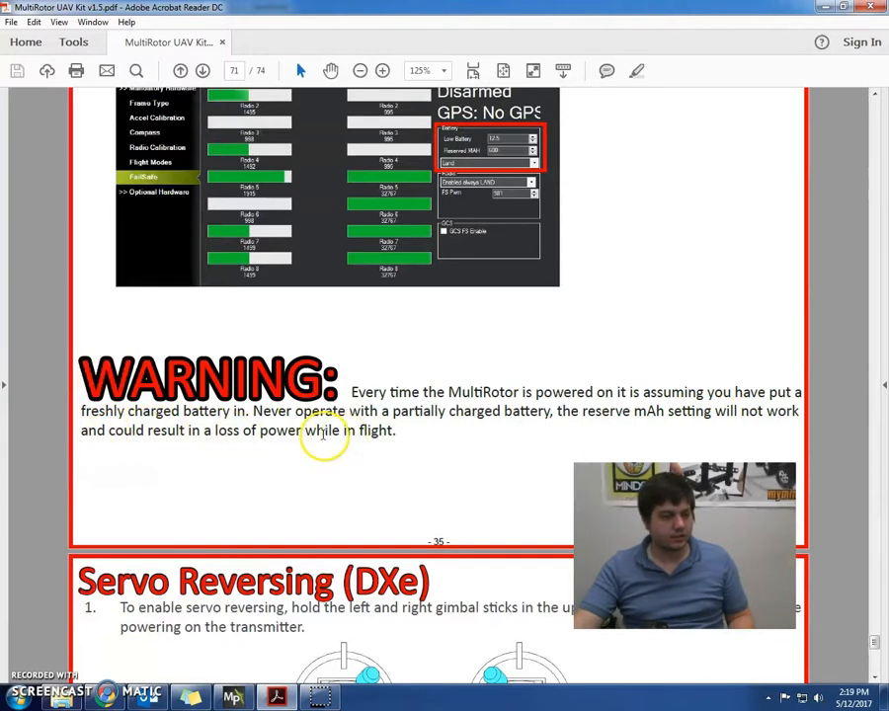
scroll(down, 3)
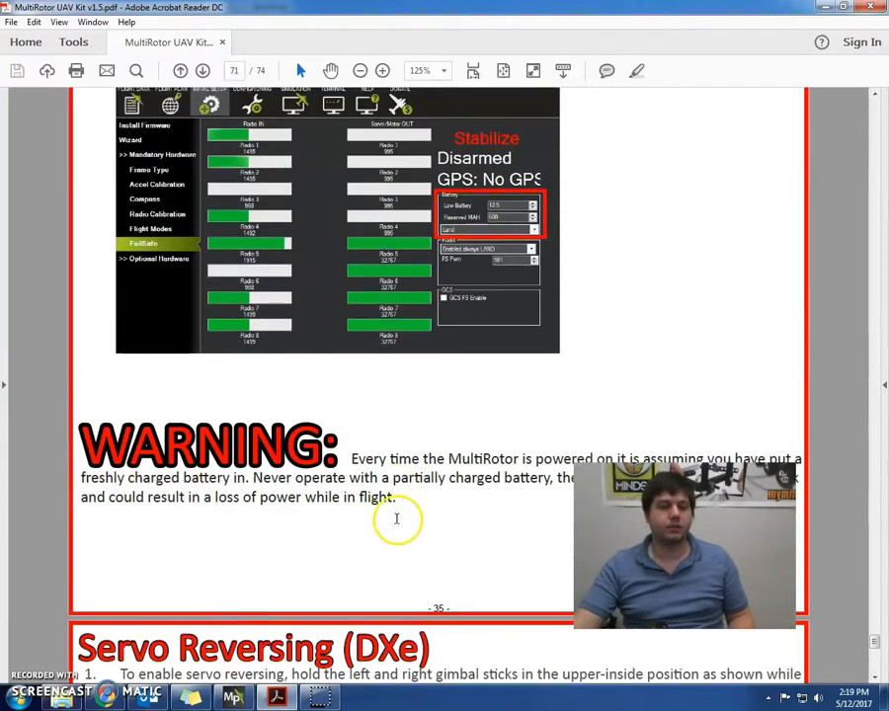